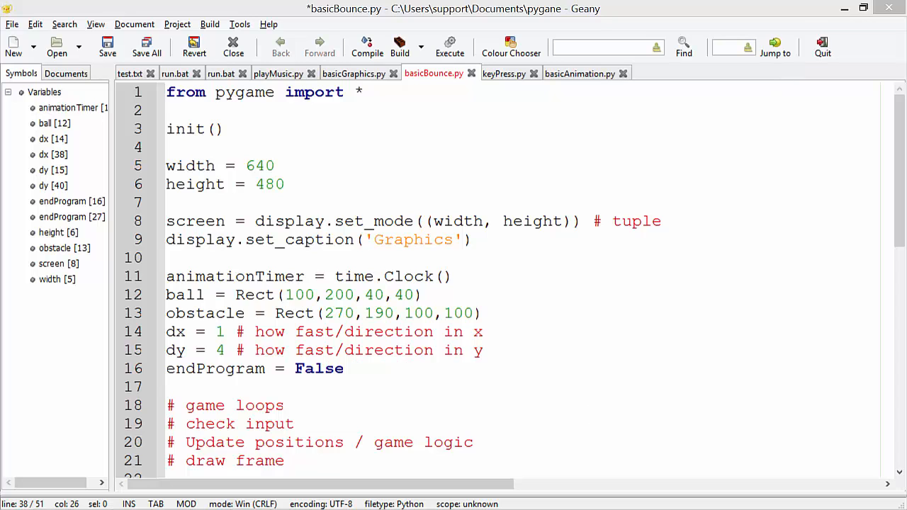
Step: Run basicBounce.py to open the pygame window with the green ball and grey obstacle
{"action": "left_click", "coordinate": [450, 46]}
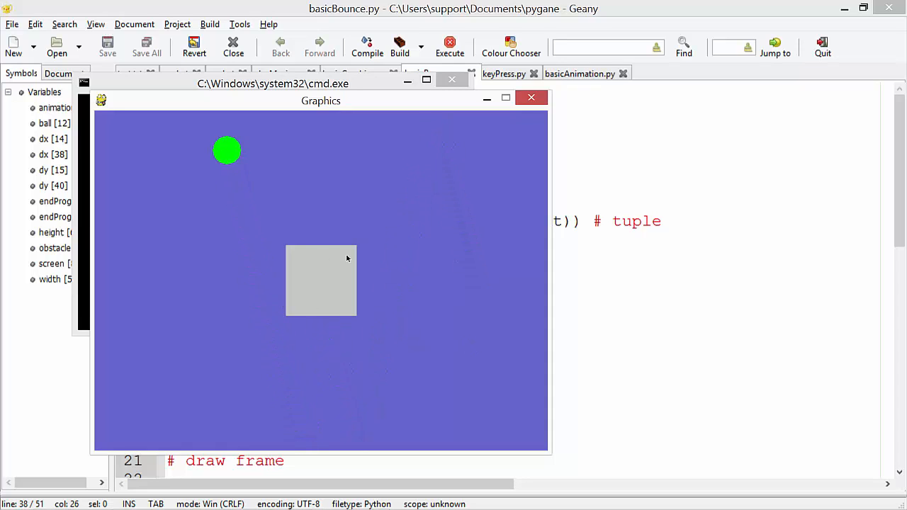
{"action": "mouse_move", "coordinate": [393, 307]}
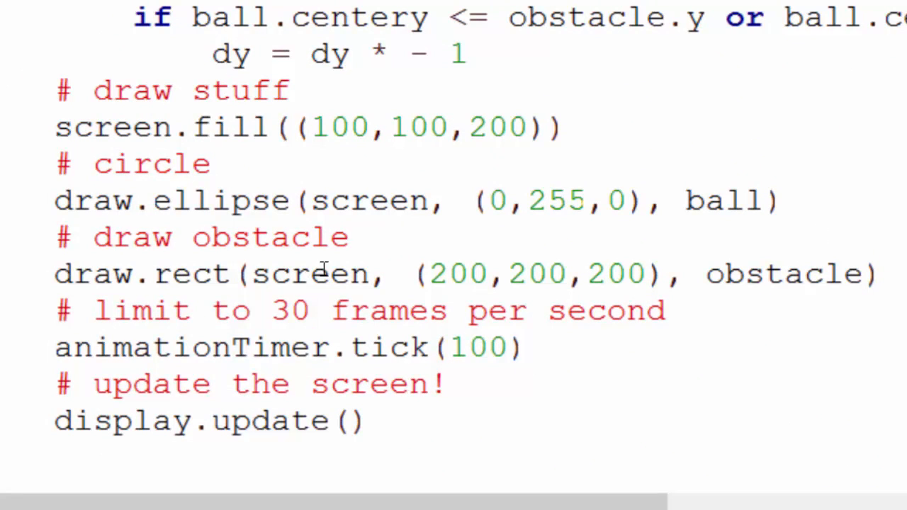
{"action": "mouse_move", "coordinate": [870, 301]}
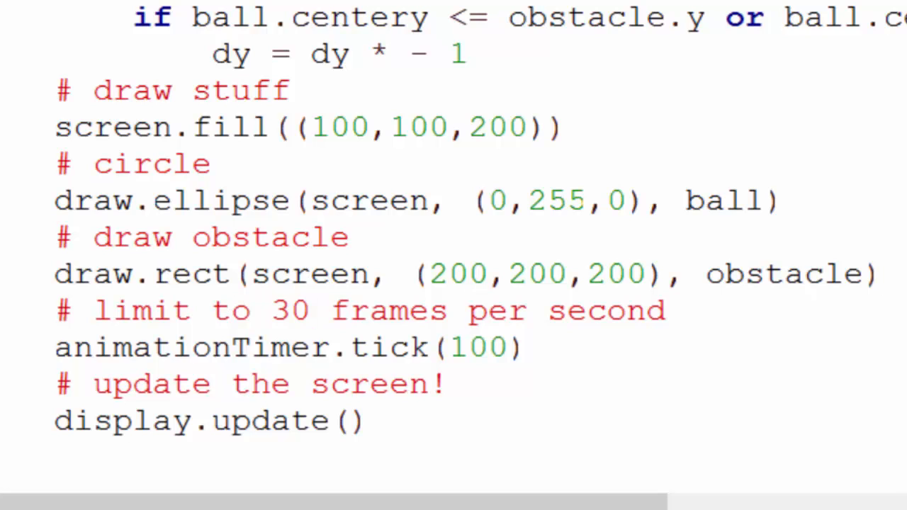
Step: Scroll up to the loop code with the border and obstacle collision checks
{"action": "scroll", "scroll_direction": "up", "scroll_amount": 3}
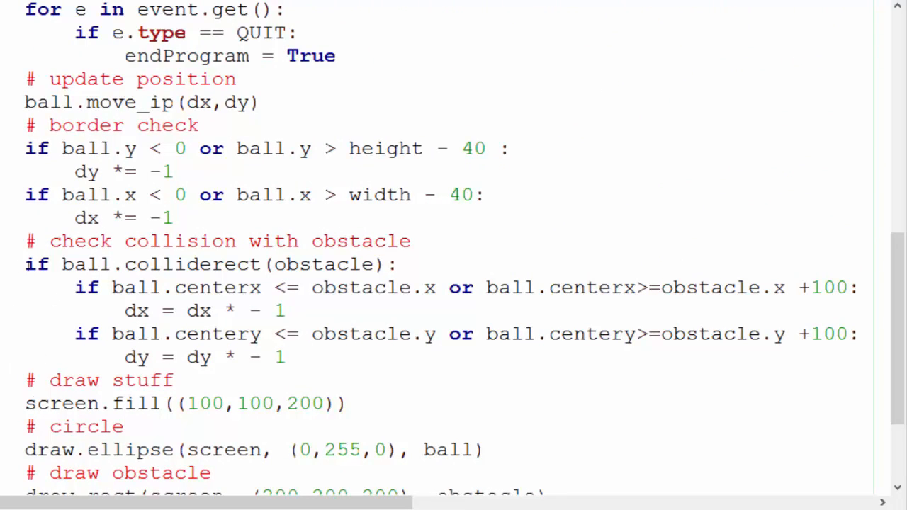
{"action": "mouse_move", "coordinate": [423, 354]}
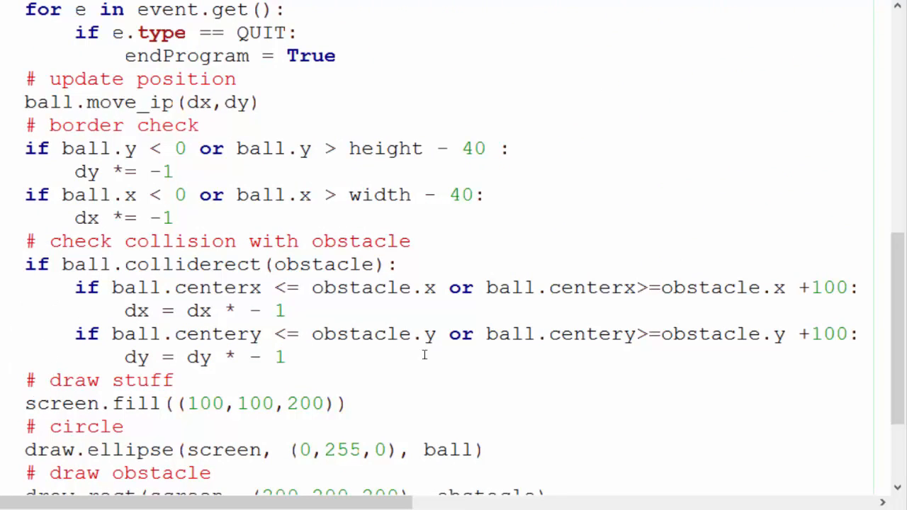
{"action": "mouse_move", "coordinate": [792, 226]}
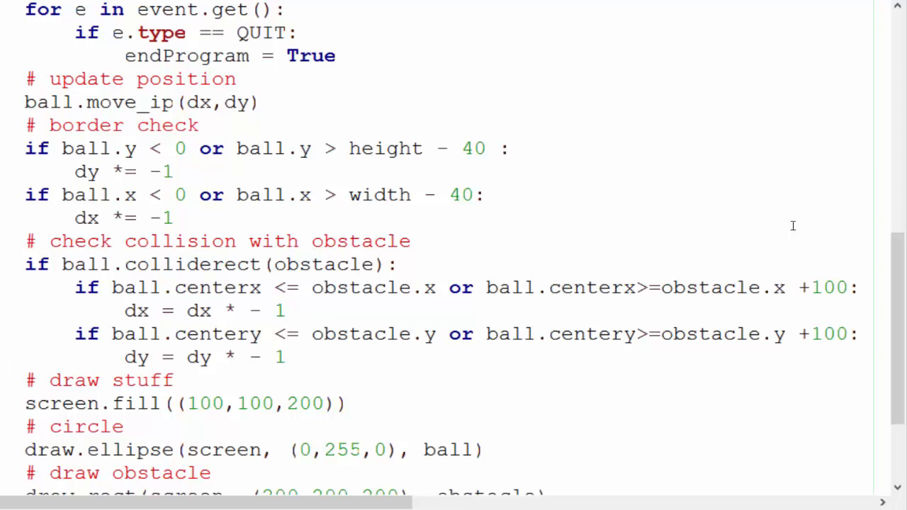
{"action": "mouse_move", "coordinate": [581, 184]}
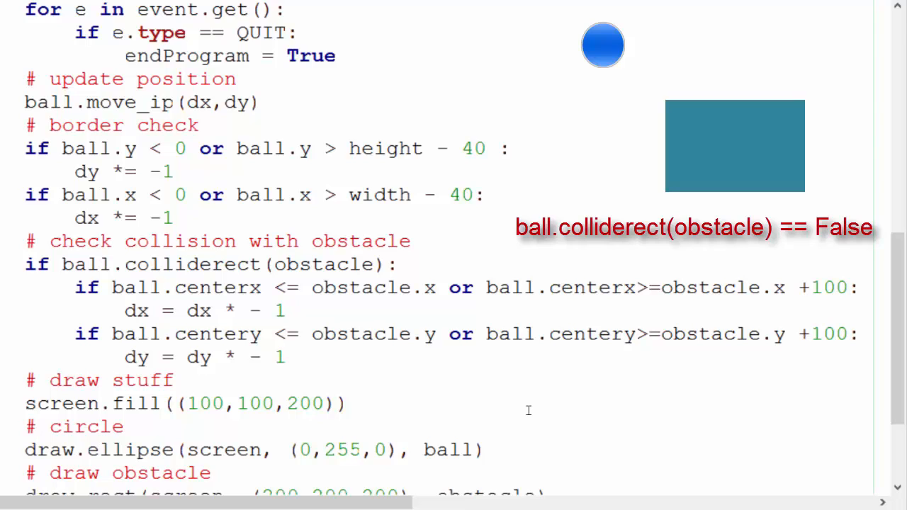
{"action": "mouse_move", "coordinate": [129, 423]}
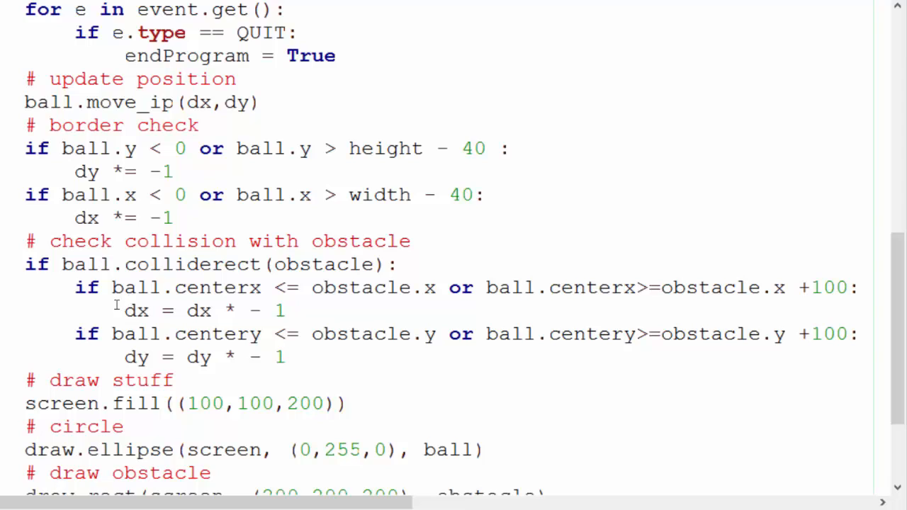
{"action": "mouse_move", "coordinate": [298, 294]}
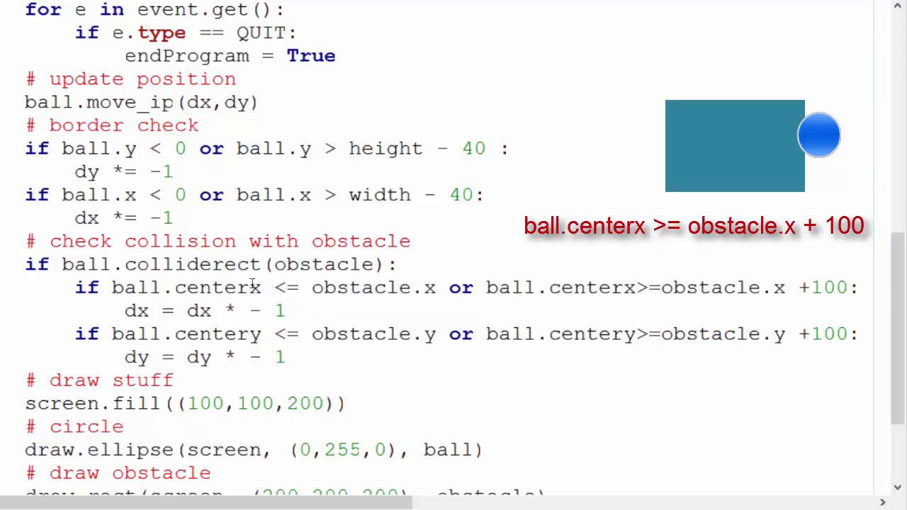
{"action": "double_click", "coordinate": [209, 287]}
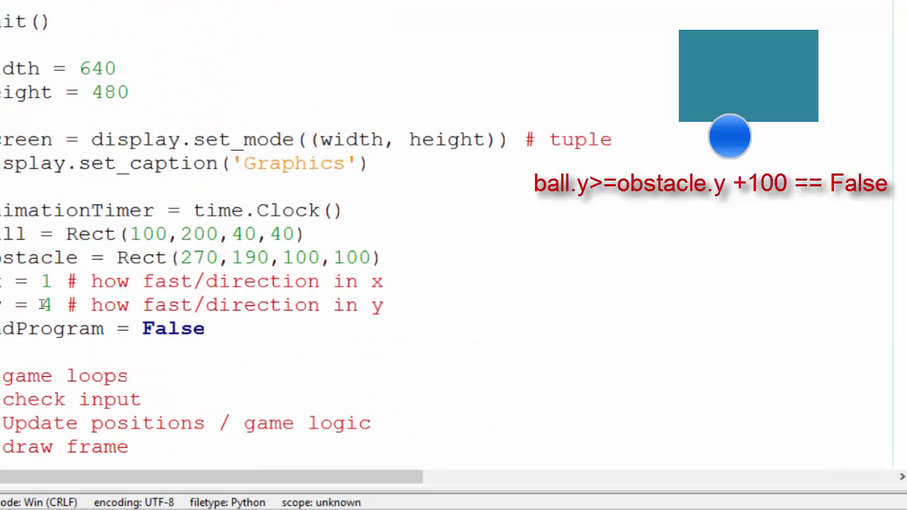
{"action": "scroll", "scroll_direction": "down", "scroll_amount": 3}
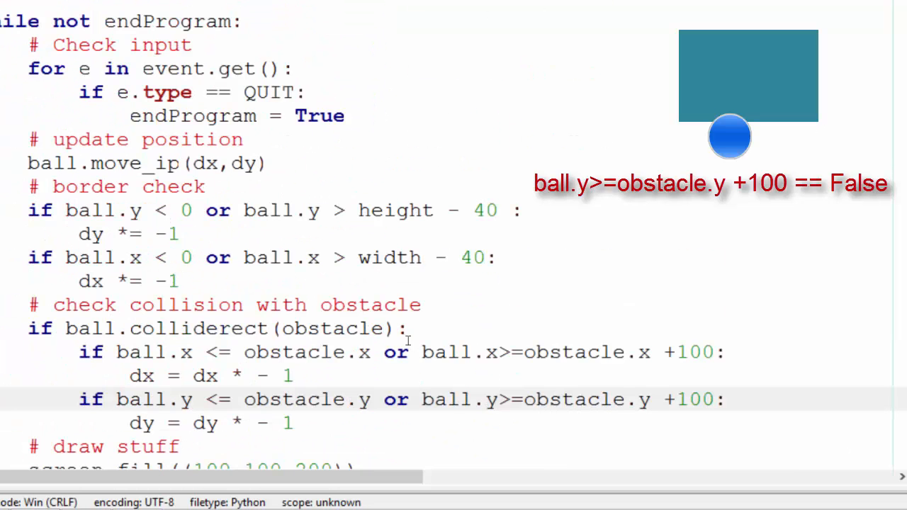
{"action": "scroll", "scroll_direction": "down", "scroll_amount": 3}
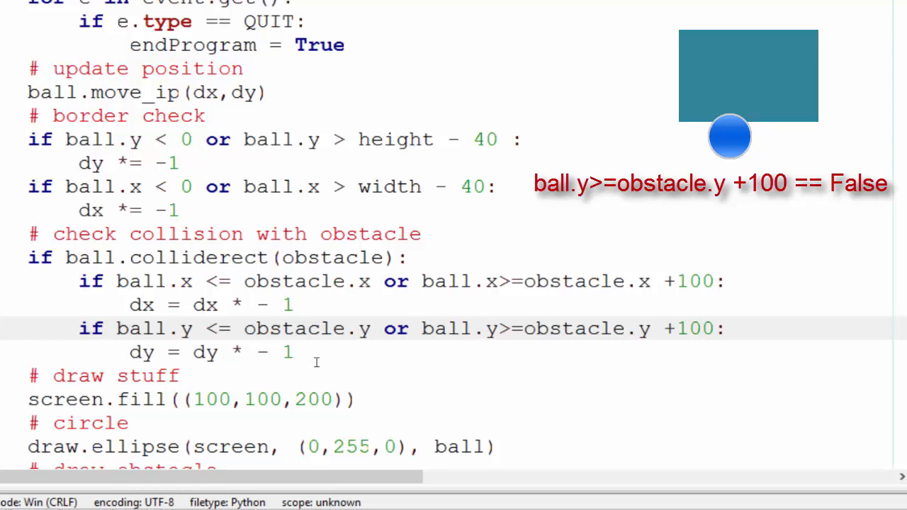
{"action": "left_click", "coordinate": [485, 328]}
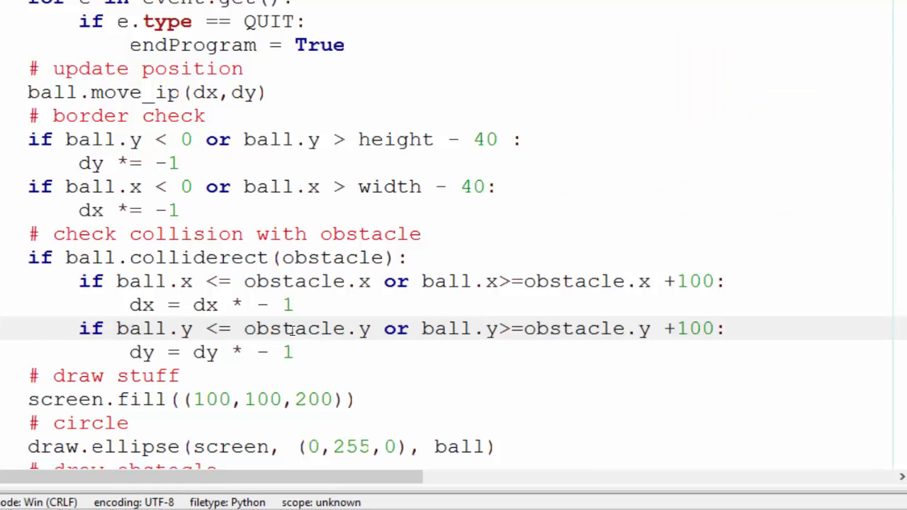
{"action": "left_click", "coordinate": [485, 328]}
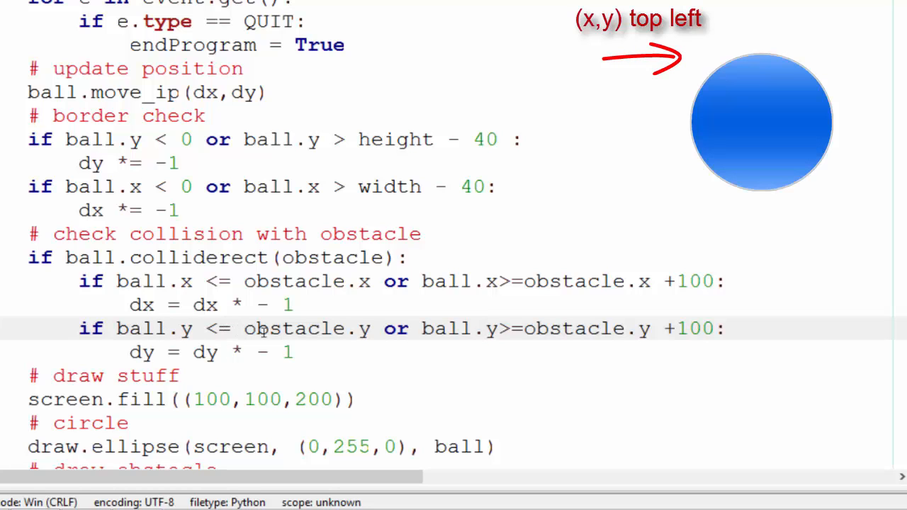
{"action": "left_click", "coordinate": [485, 328]}
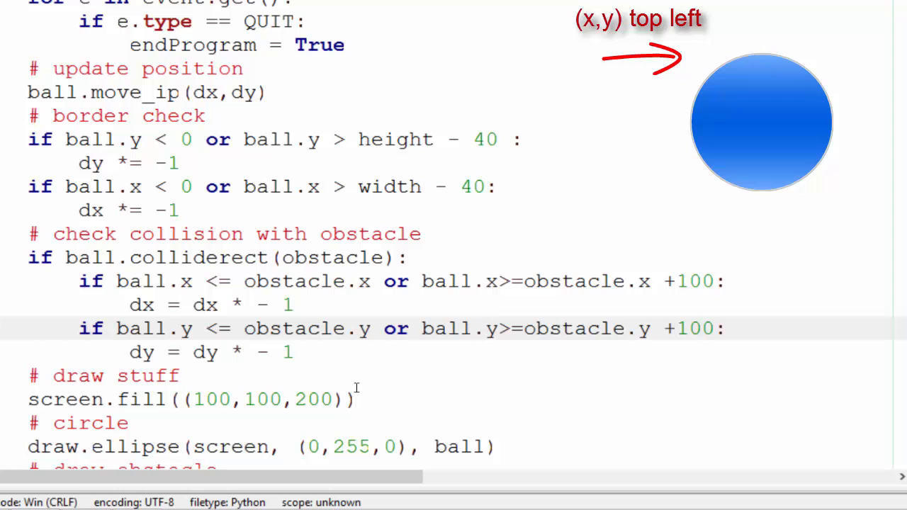
{"action": "left_click", "coordinate": [485, 328]}
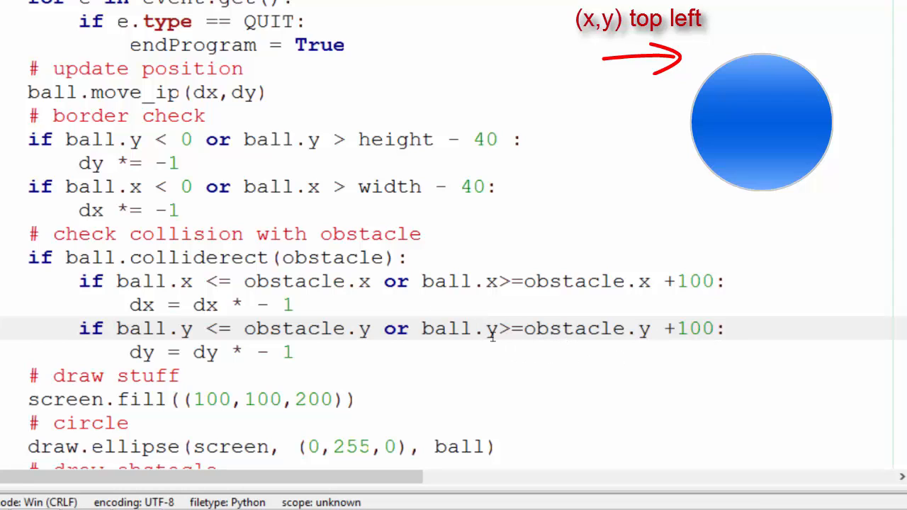
{"action": "left_click", "coordinate": [487, 328]}
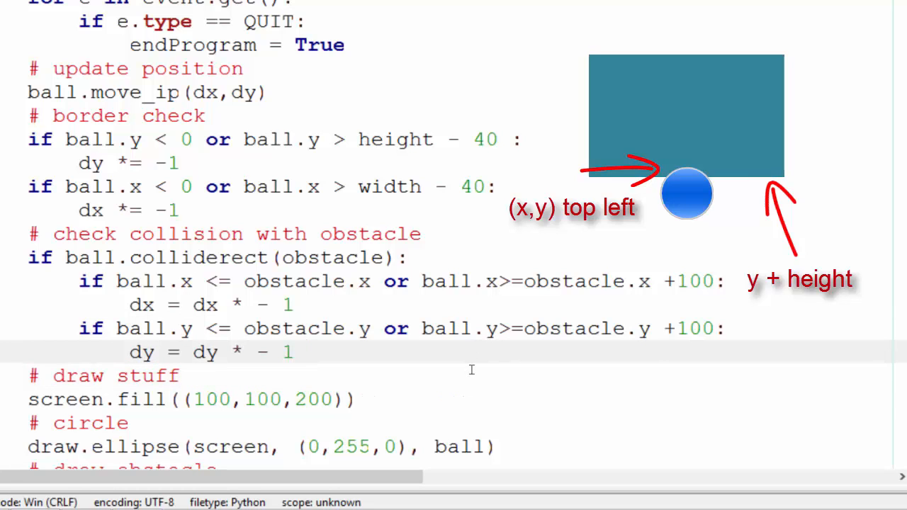
{"action": "left_click", "coordinate": [306, 352]}
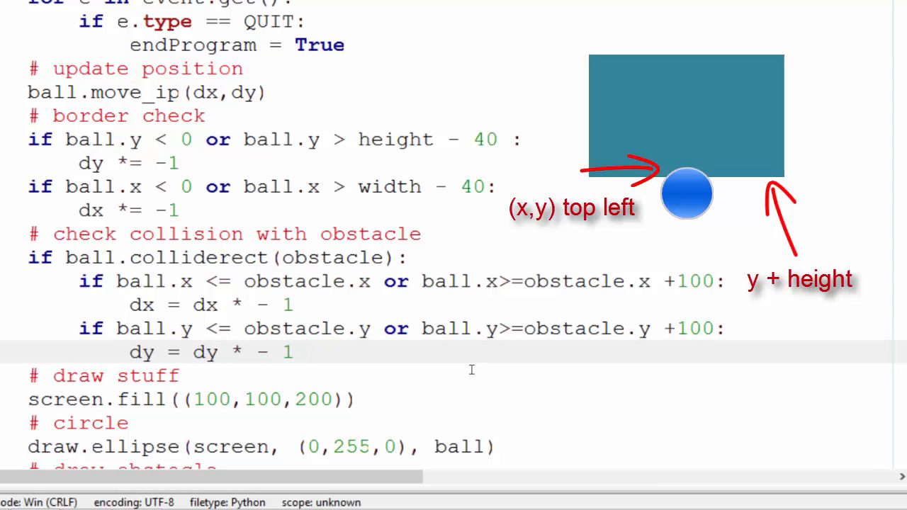
{"action": "mouse_move", "coordinate": [457, 328]}
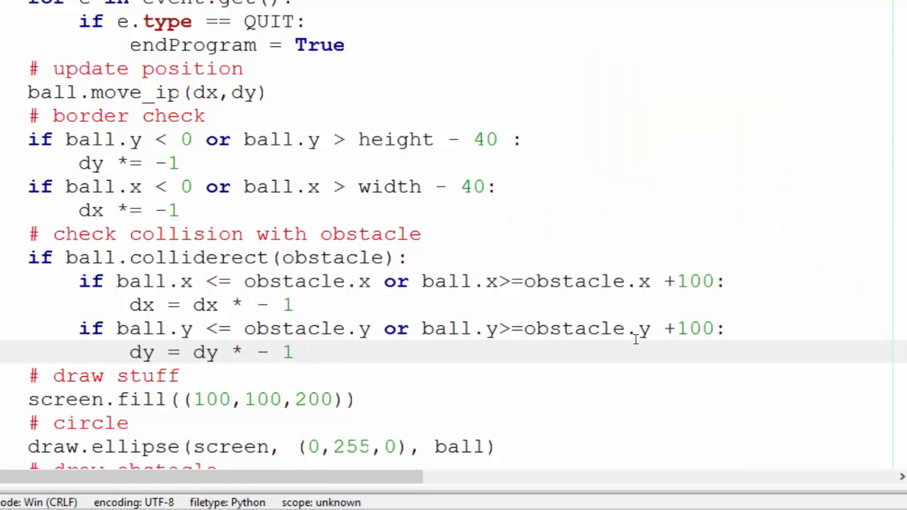
{"action": "left_click", "coordinate": [304, 352]}
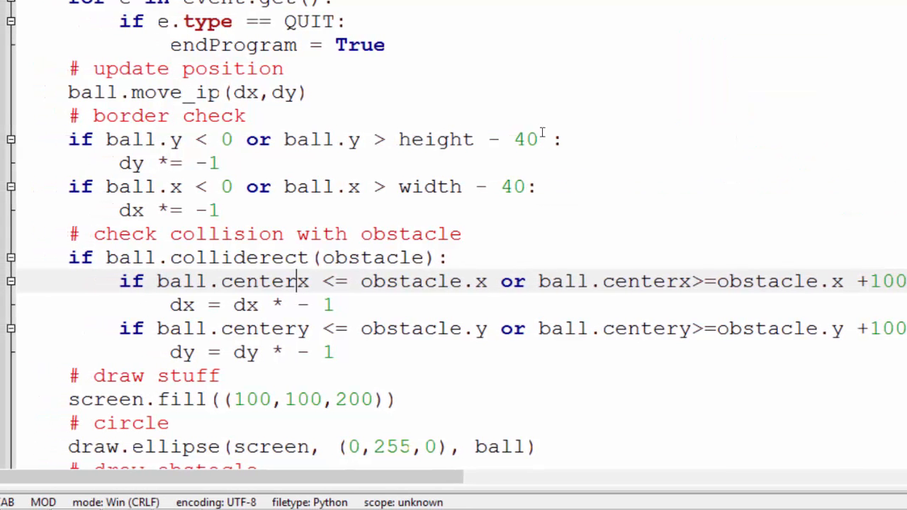
{"action": "mouse_move", "coordinate": [546, 381]}
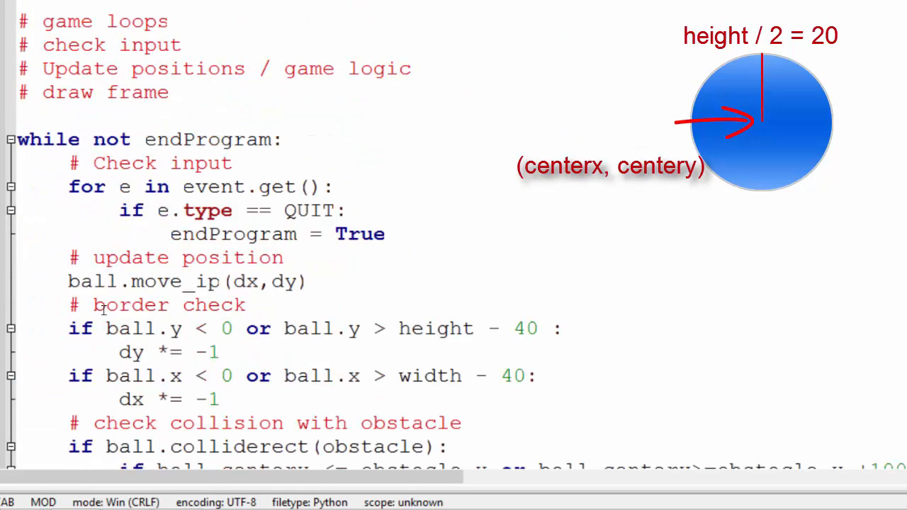
Step: Scroll down to the obstacle collision checks that use ball.centerx and ball.centery
{"action": "scroll", "scroll_direction": "down", "scroll_amount": 3}
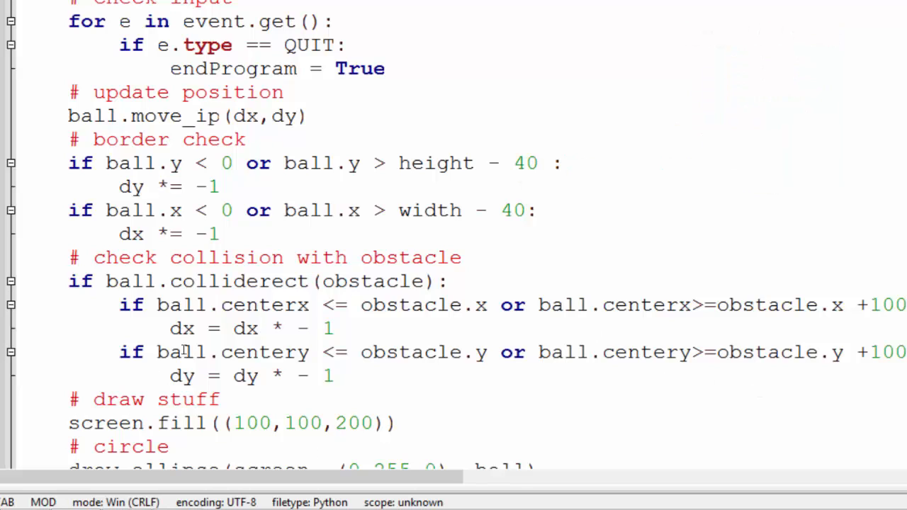
{"action": "mouse_move", "coordinate": [418, 335]}
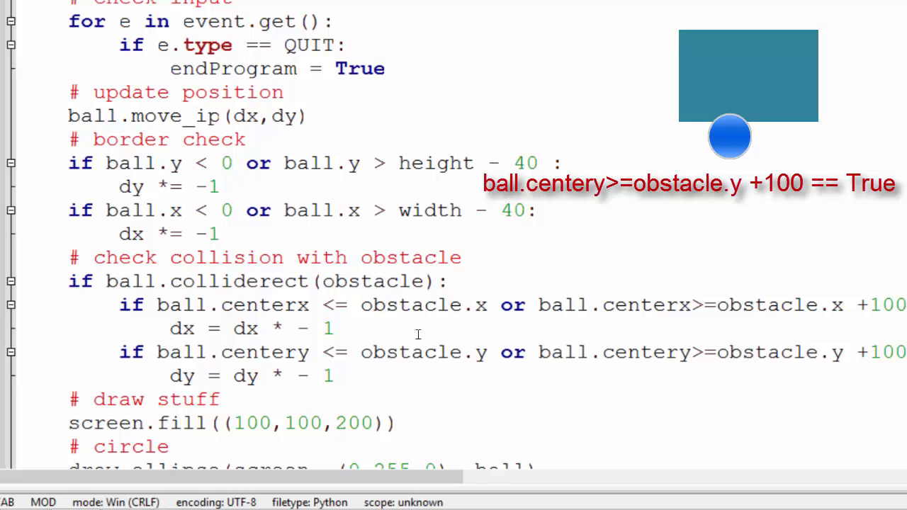
{"action": "mouse_move", "coordinate": [610, 322]}
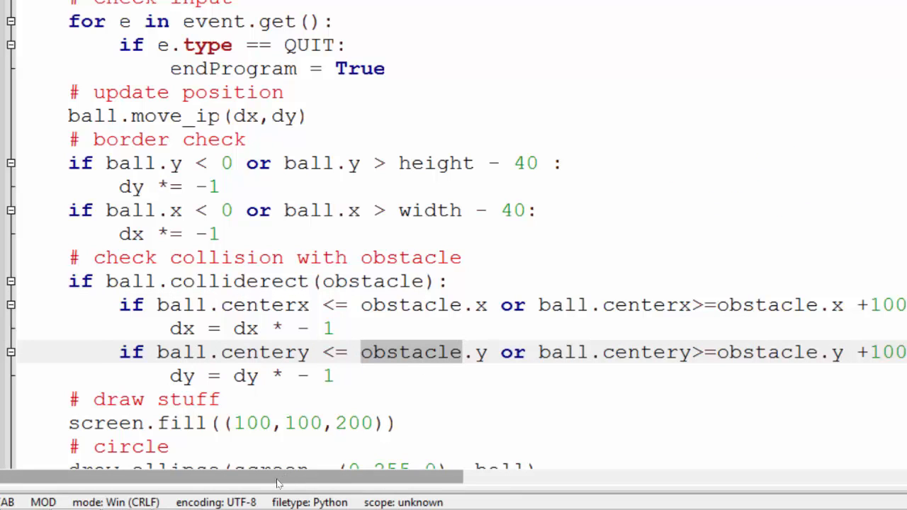
{"action": "left_click", "coordinate": [496, 305]}
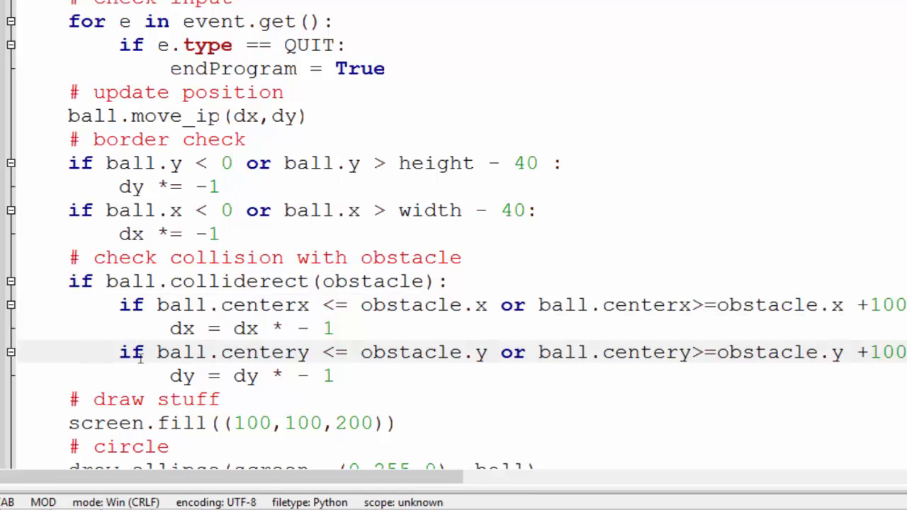
{"action": "left_click", "coordinate": [488, 352]}
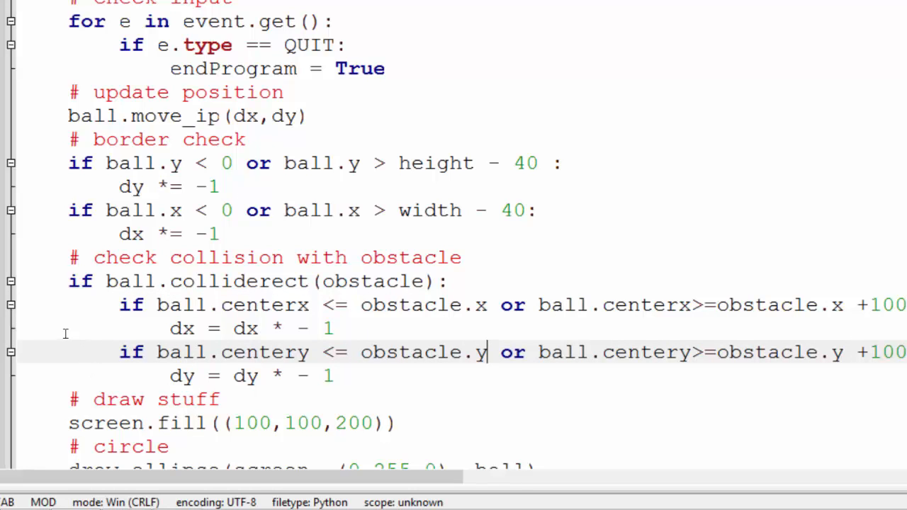
{"action": "scroll", "scroll_direction": "down", "scroll_amount": 3}
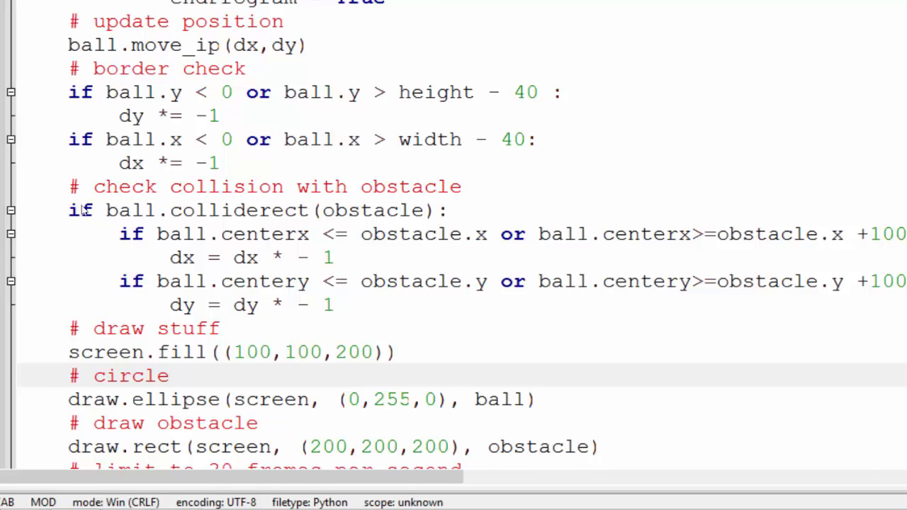
{"action": "left_click", "coordinate": [169, 376]}
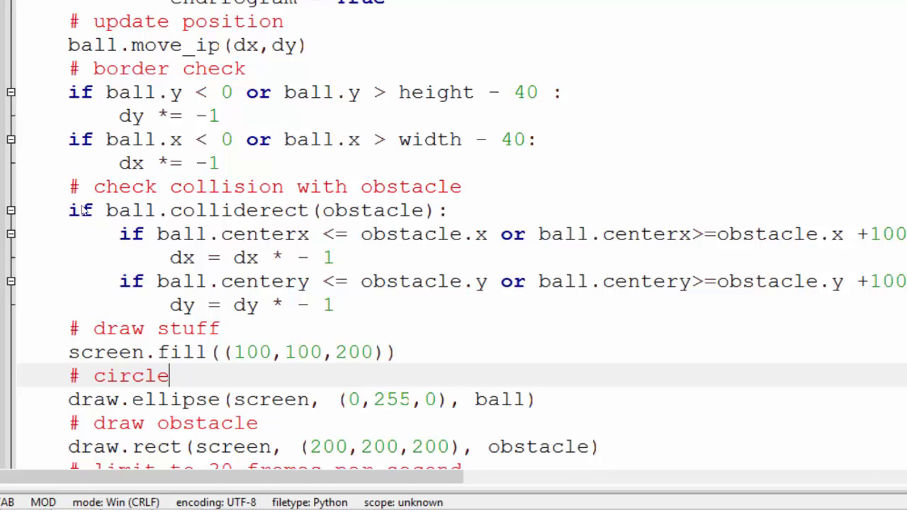